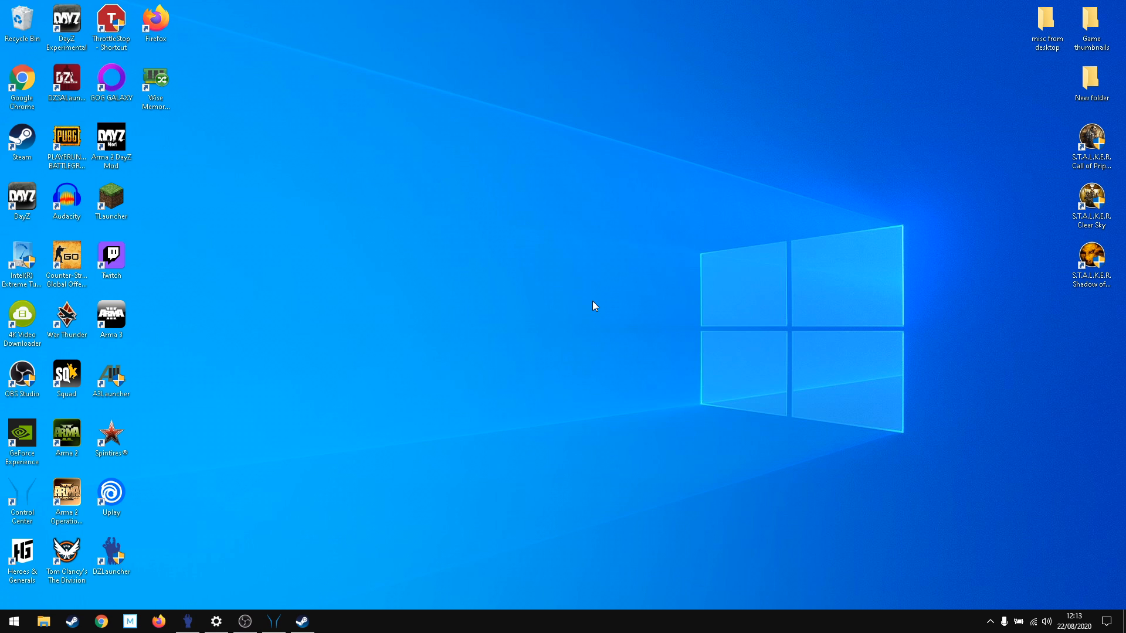
mouse_move(436, 421)
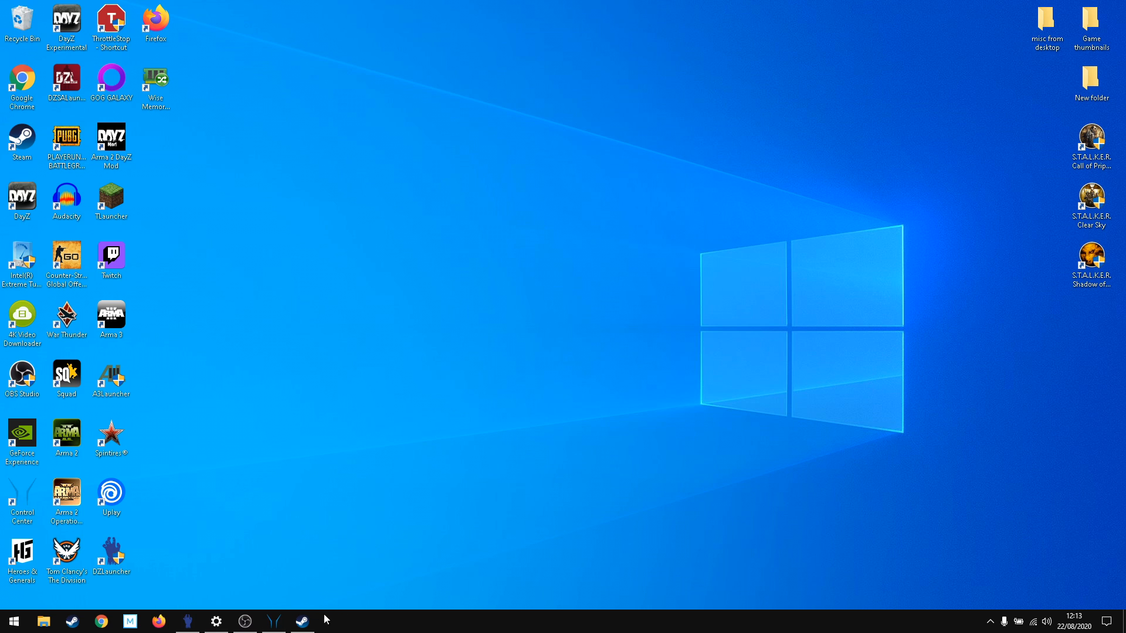
- Browse the Steam library through Arma 2 and Operation Arrowhead back to the Arma 2: DayZ Mod page
click(302, 621)
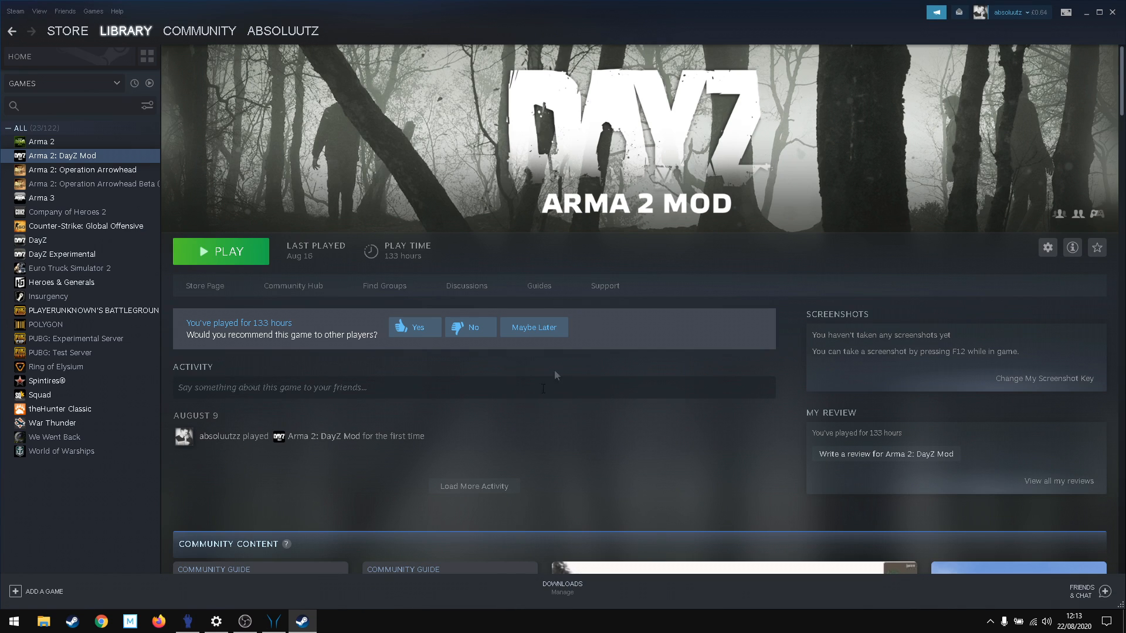
mouse_move(251, 92)
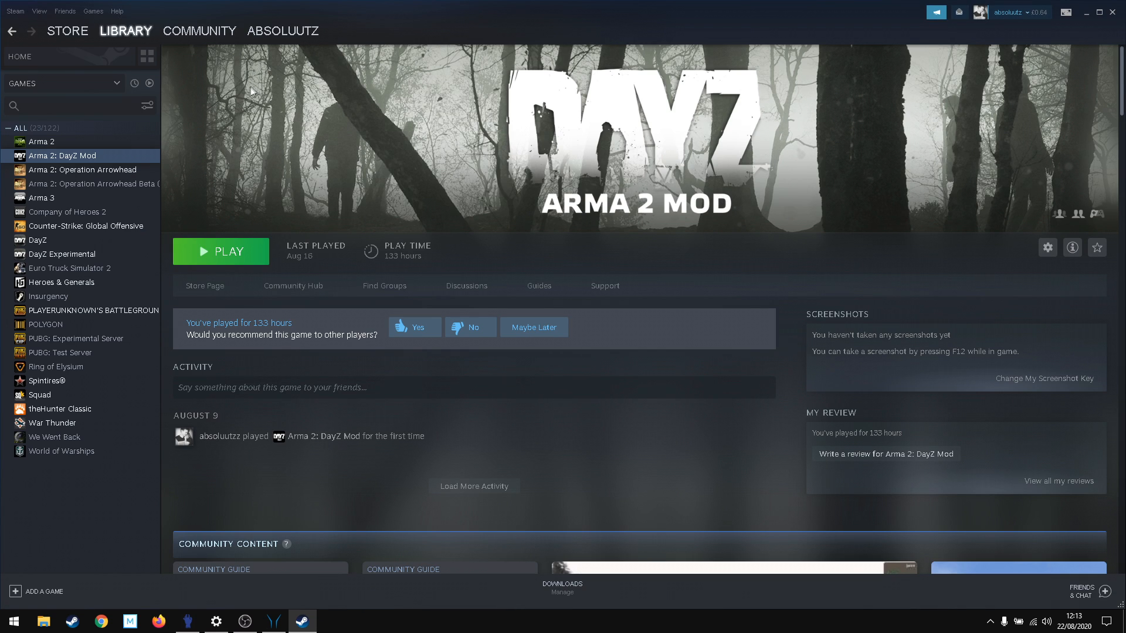
click(41, 142)
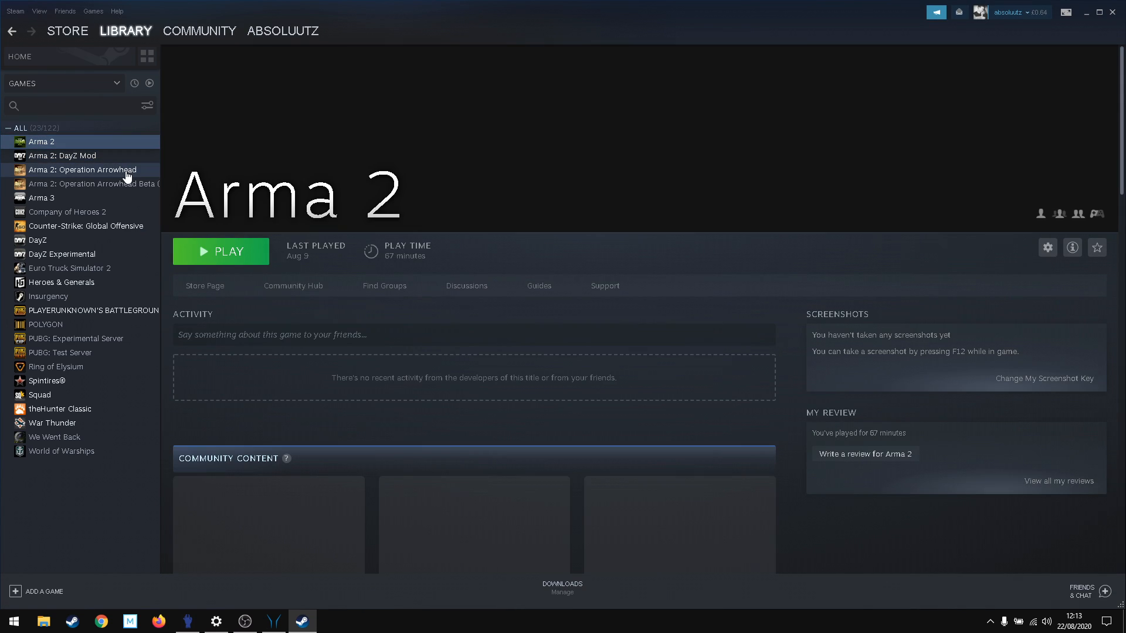
click(82, 169)
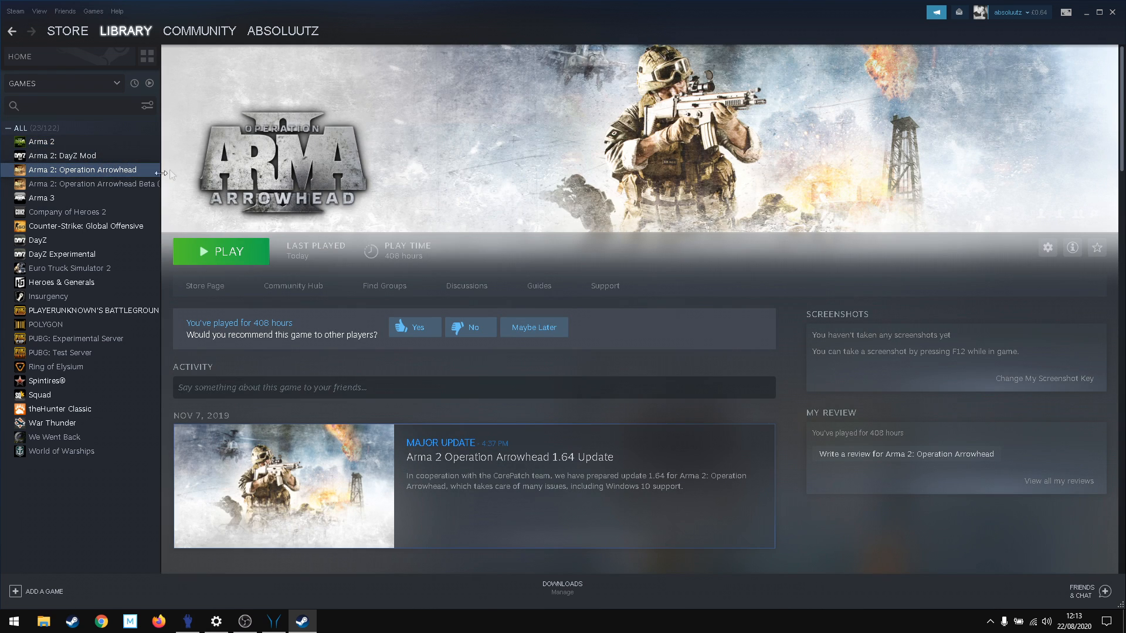
mouse_move(82, 156)
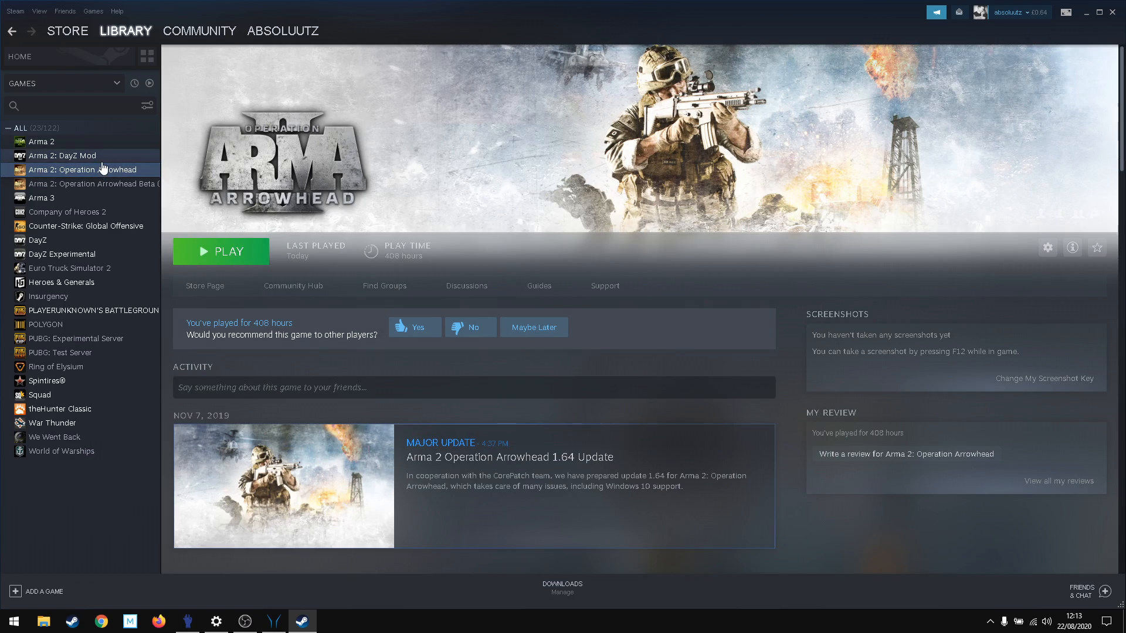
mouse_move(132, 164)
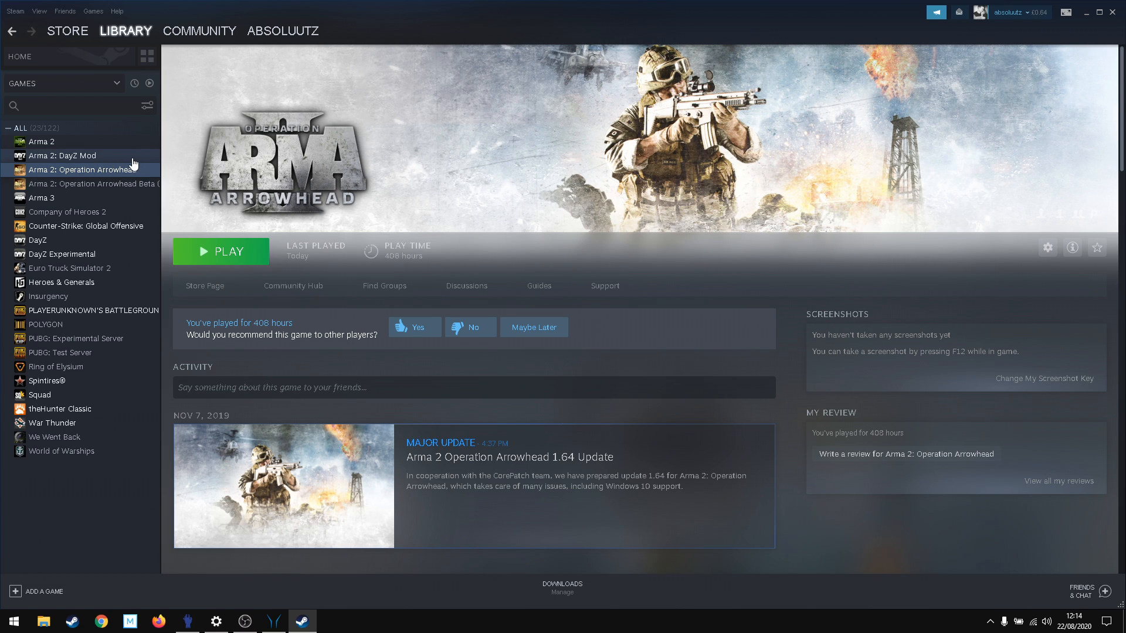
click(62, 155)
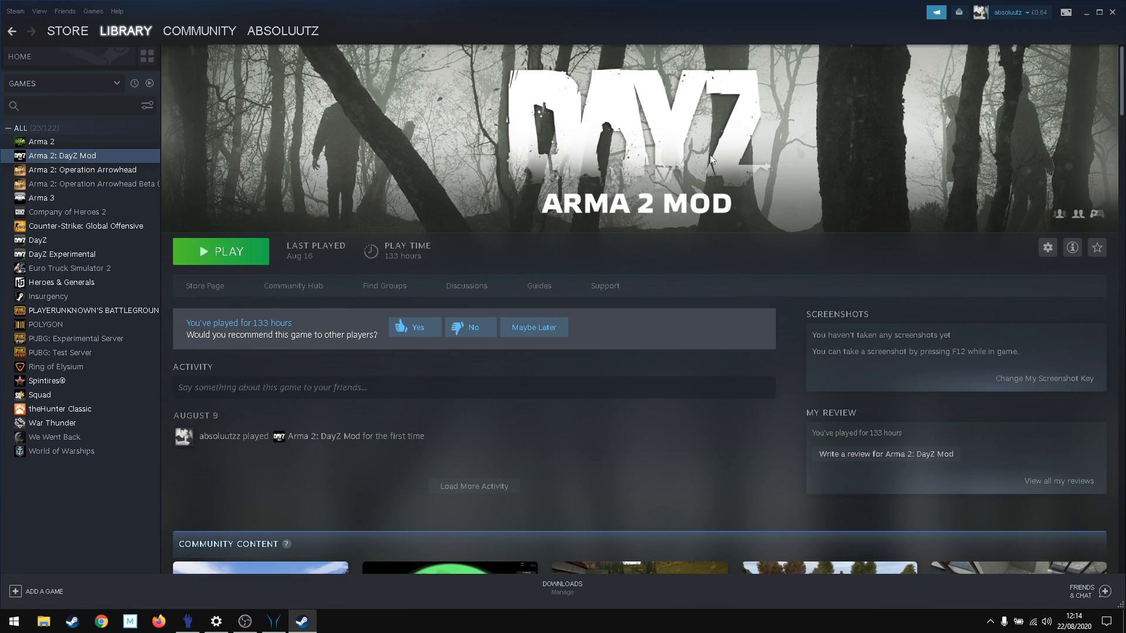
mouse_move(690, 165)
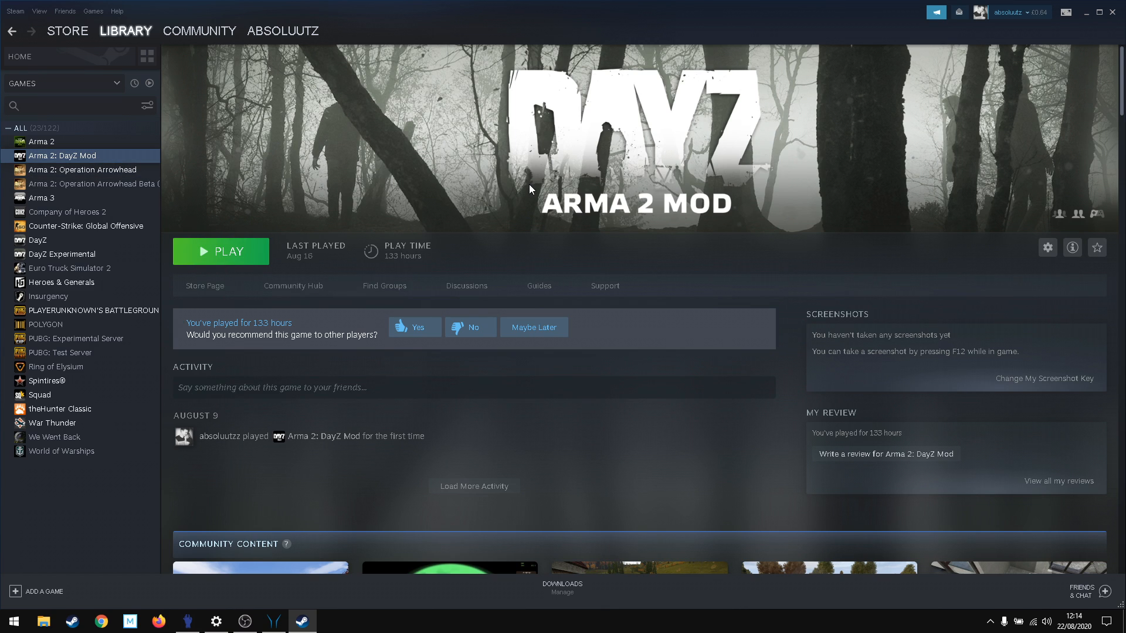
mouse_move(601, 184)
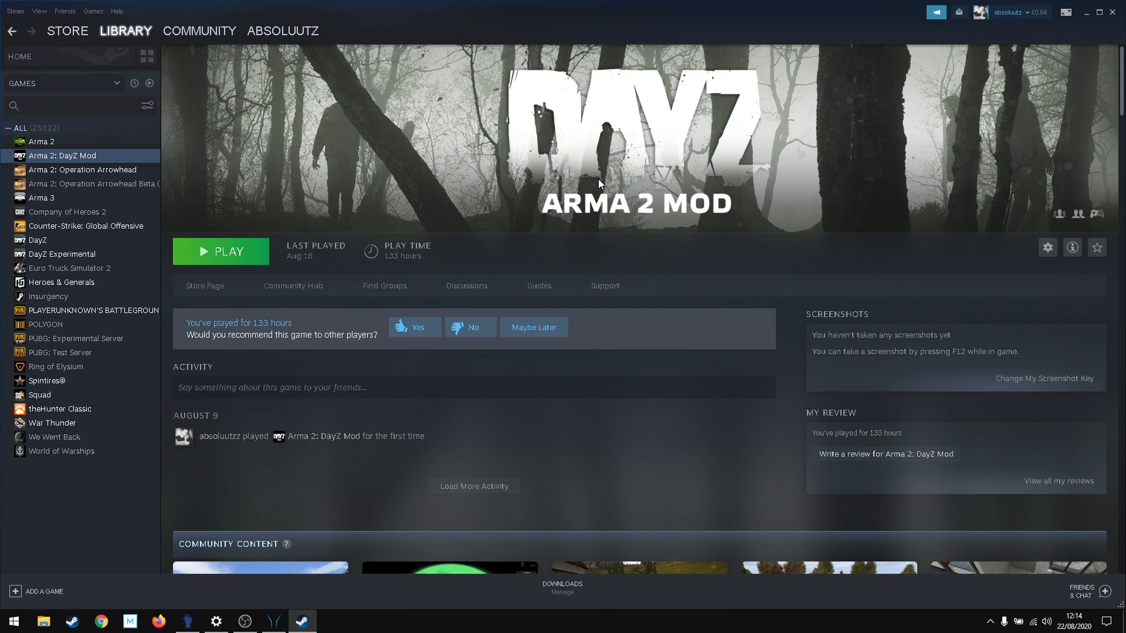
mouse_move(494, 185)
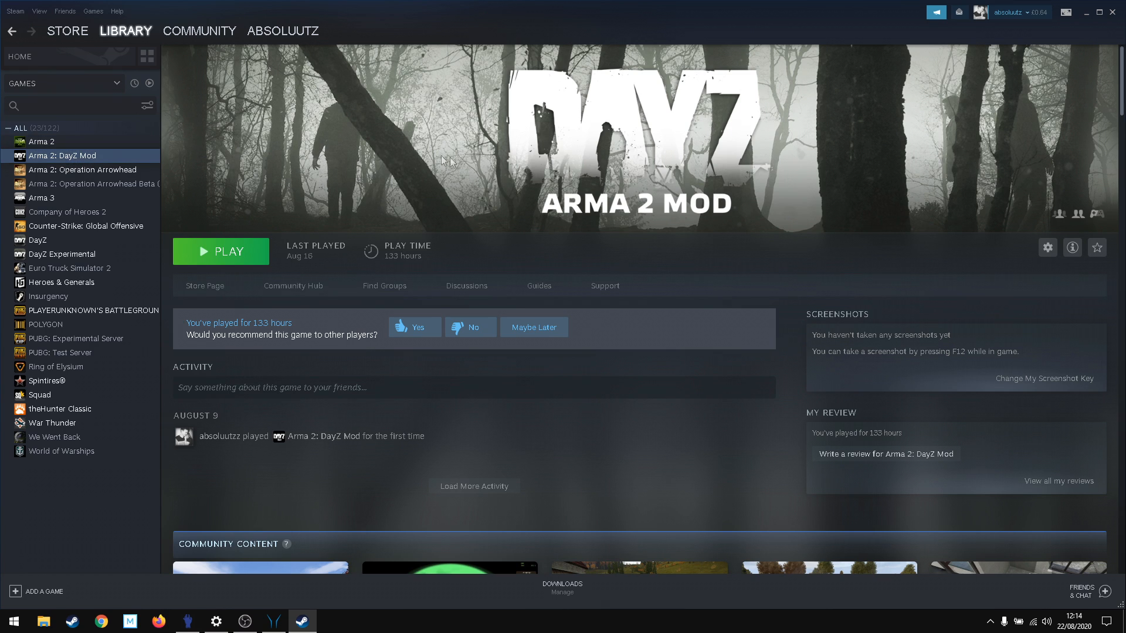
mouse_move(603, 91)
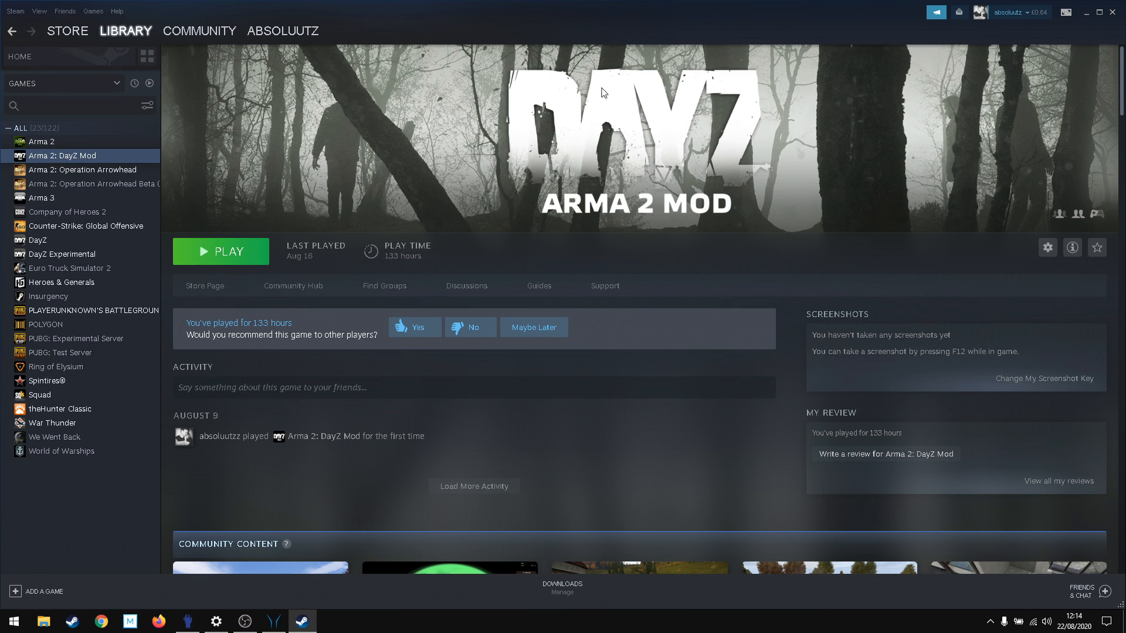
mouse_move(900, 190)
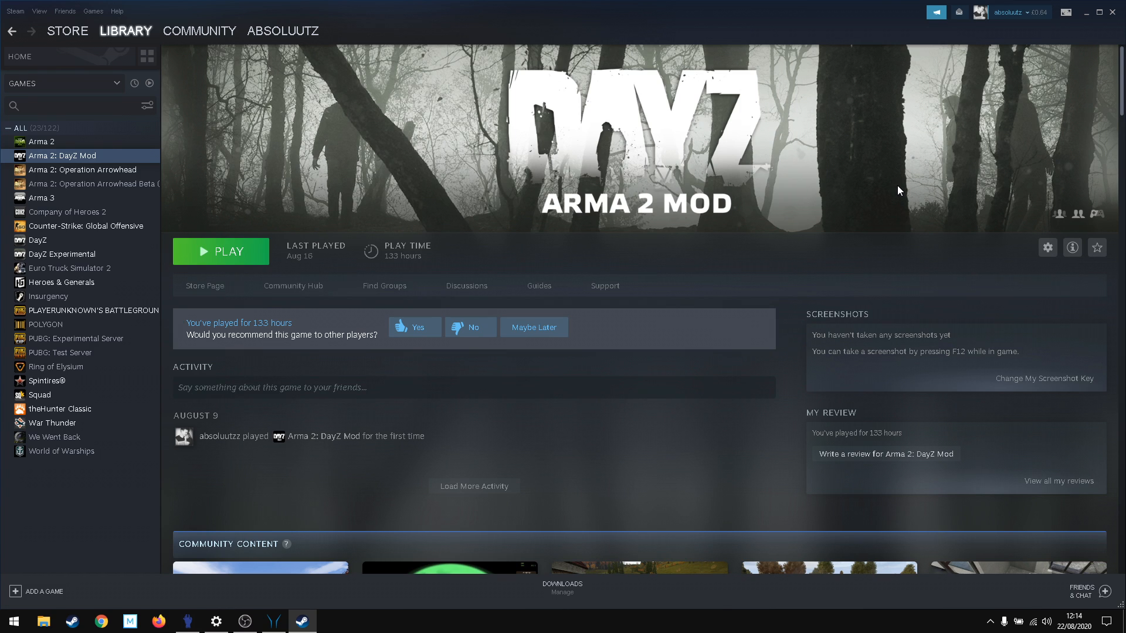
mouse_move(560, 132)
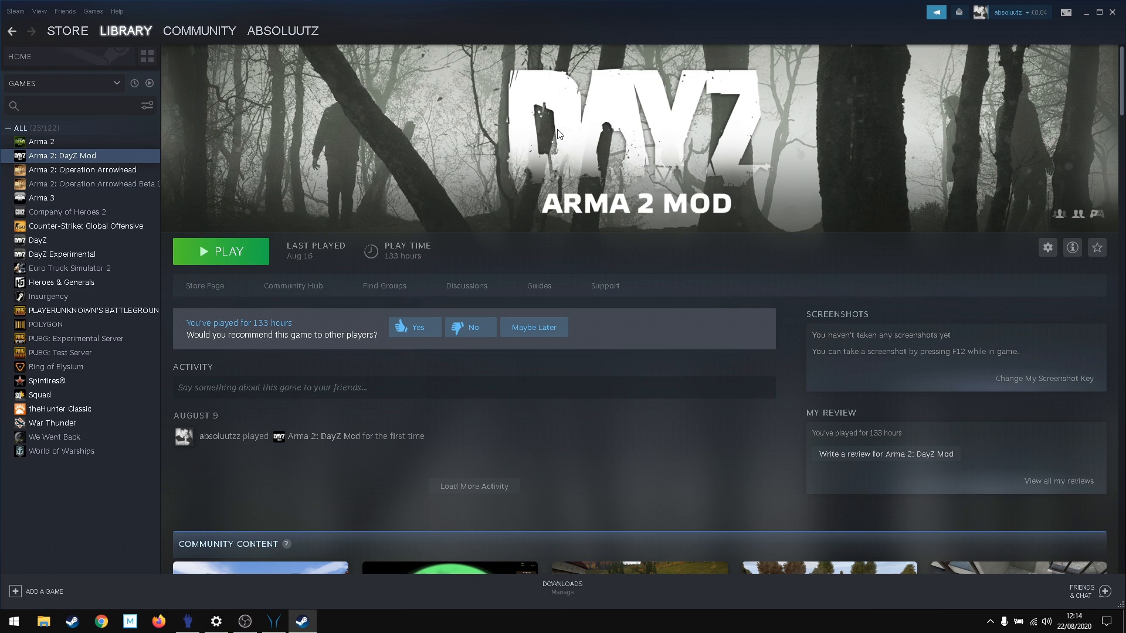
mouse_move(843, 125)
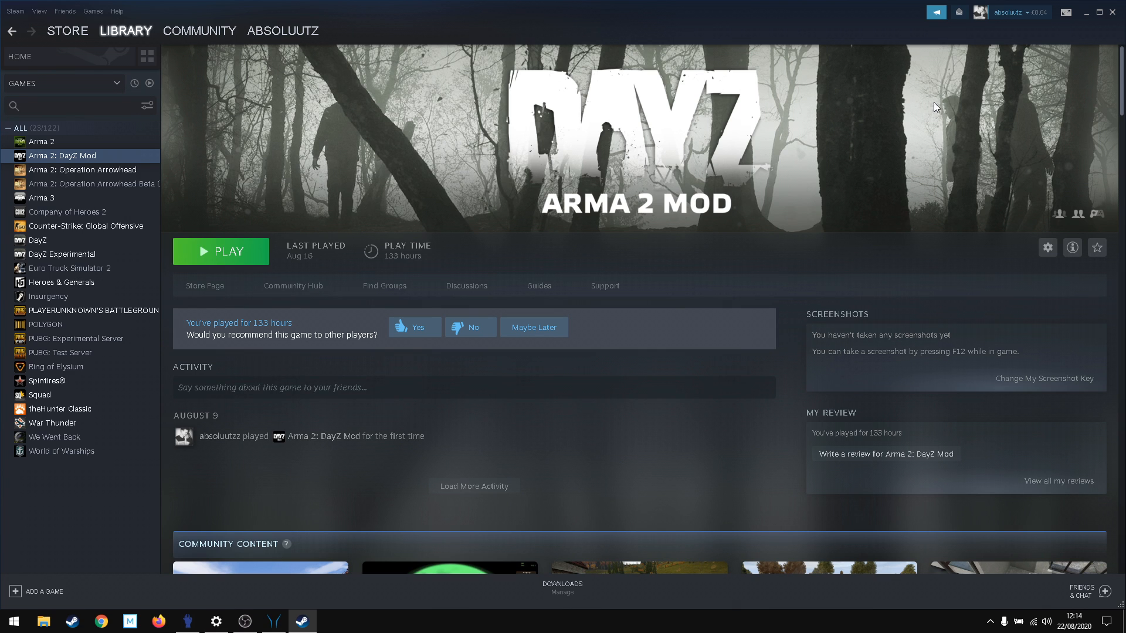
mouse_move(1086, 27)
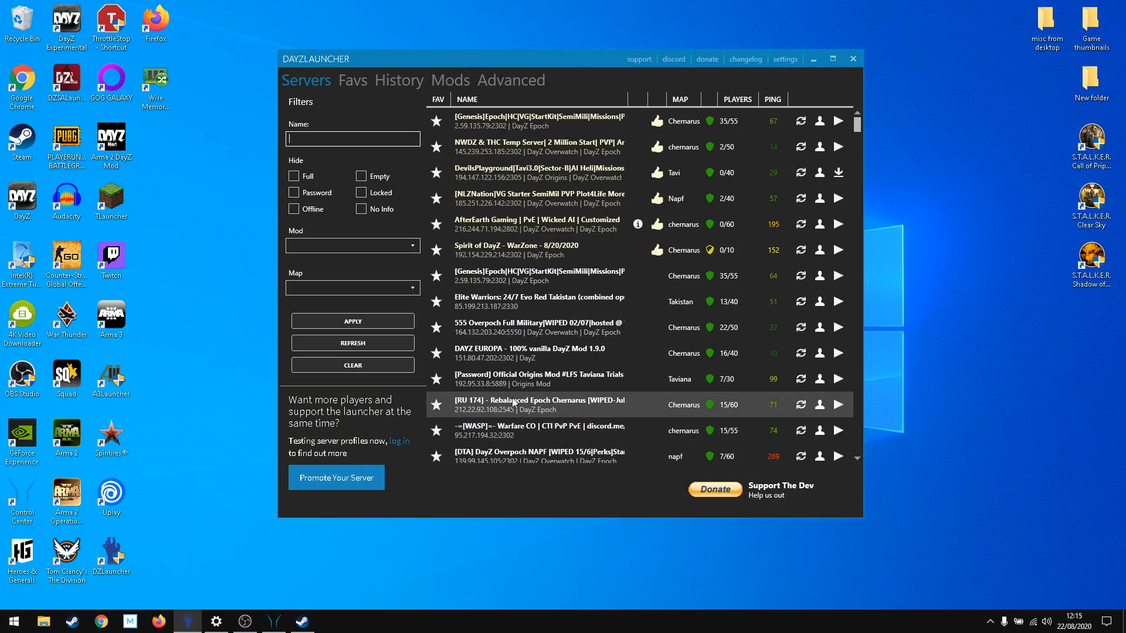
mouse_move(626, 187)
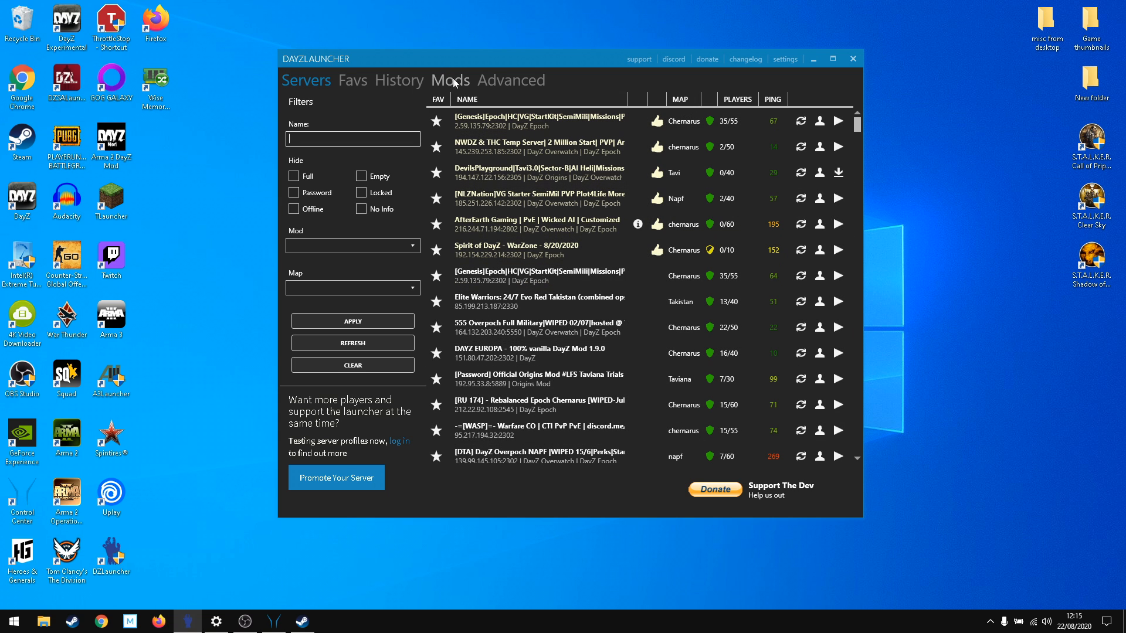
mouse_move(459, 90)
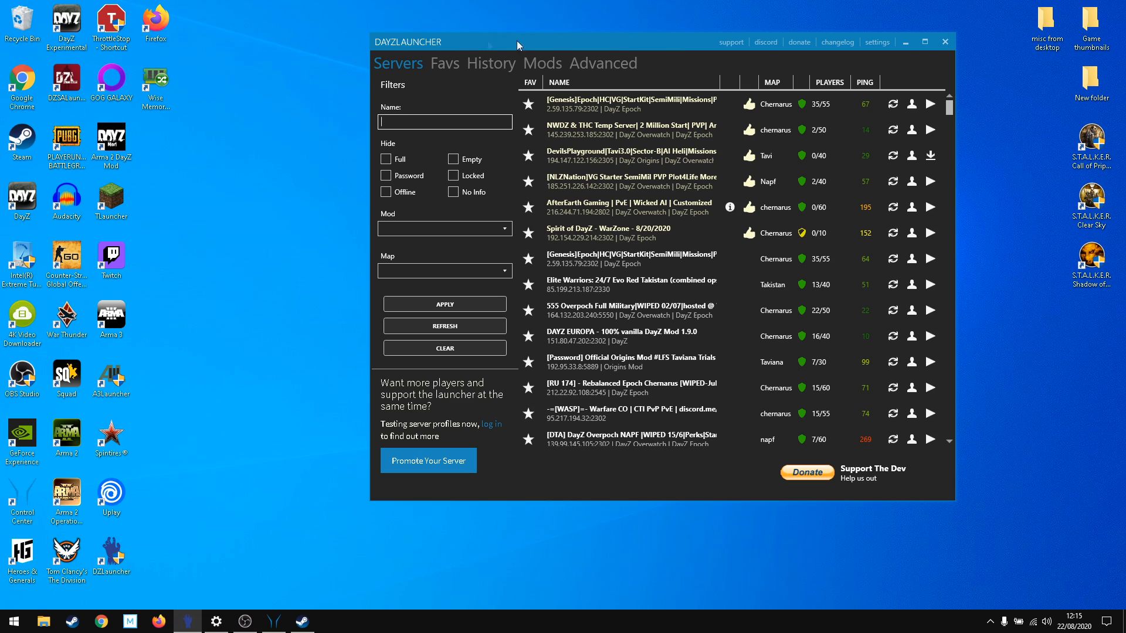
mouse_move(676, 54)
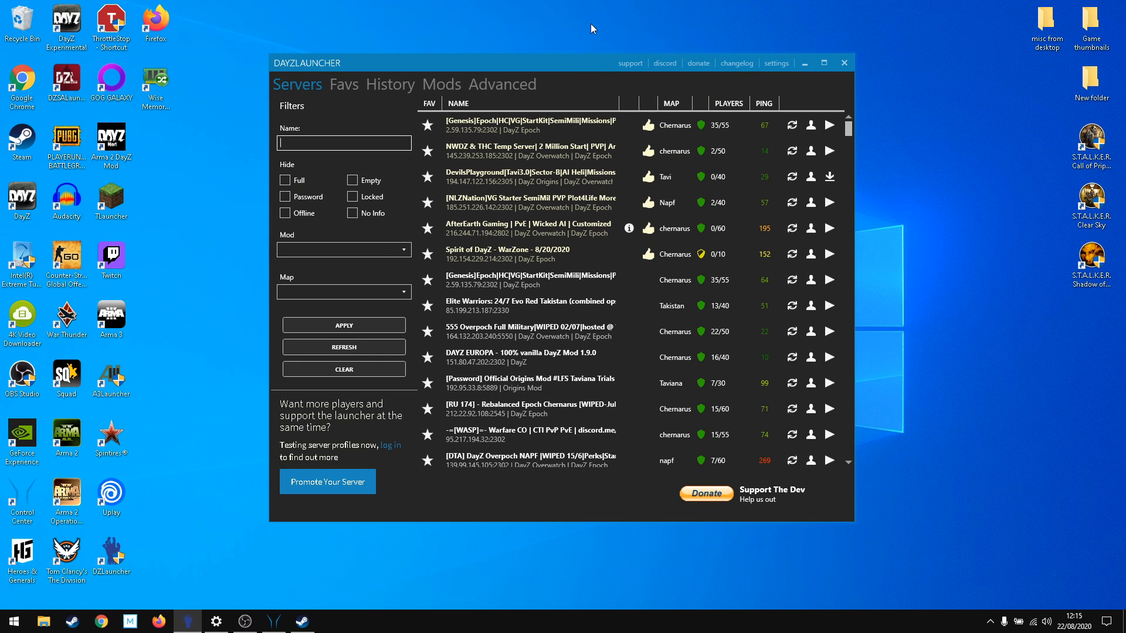
- Show the launcher settings panel with the mods download folder and Arma 2 path
click(777, 63)
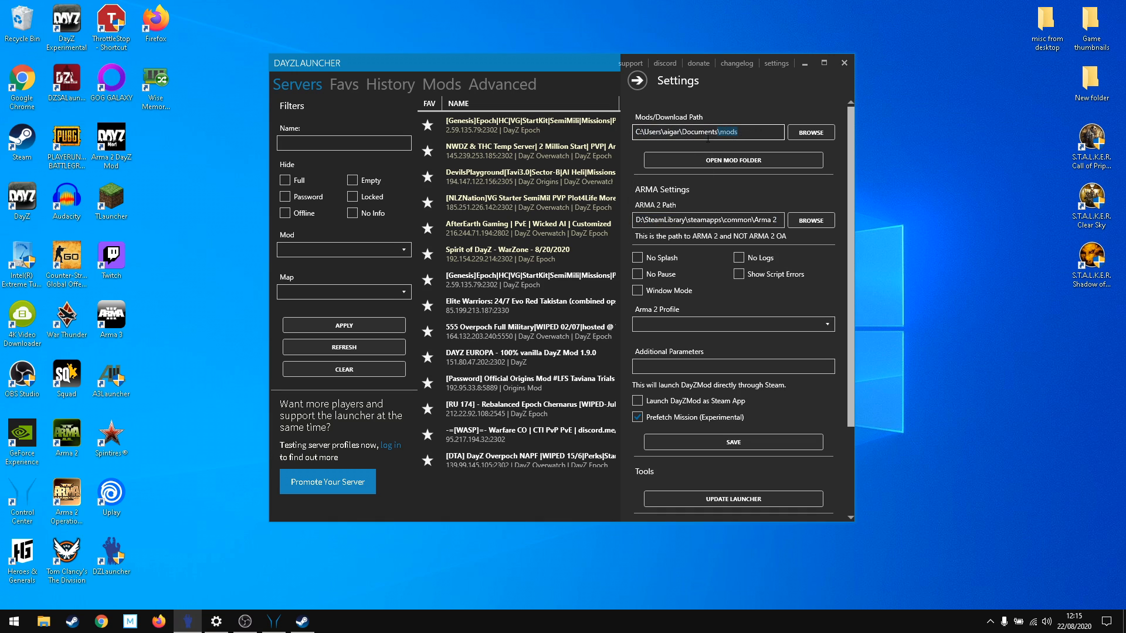
- Review the Mods/Download and ARMA 2 path fields, then return to the full server list
double_click(728, 133)
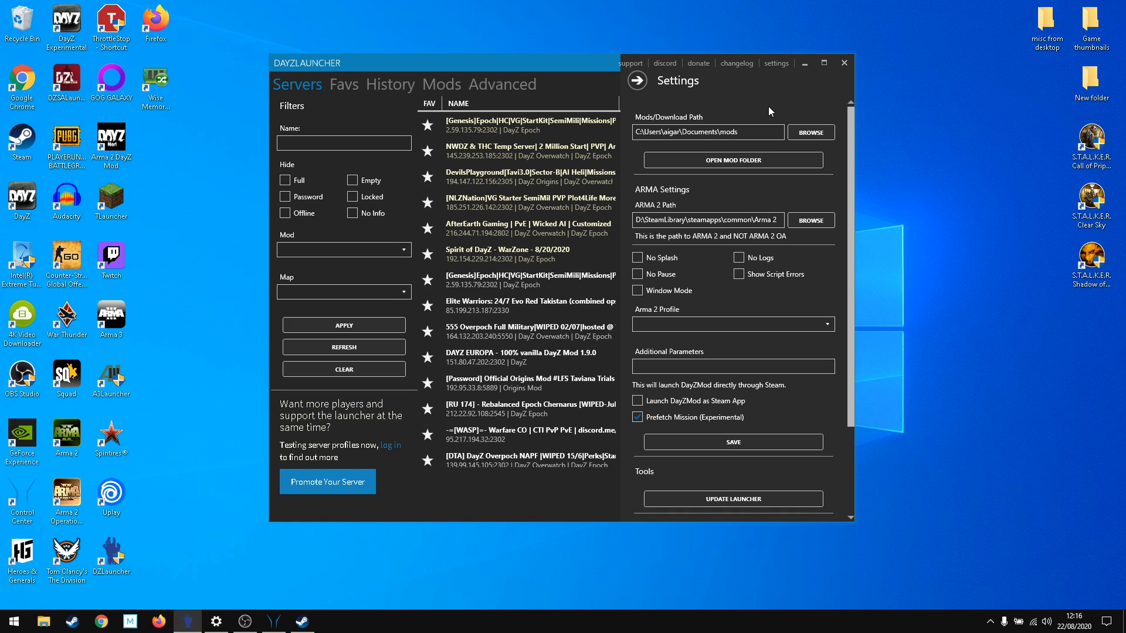
click(708, 133)
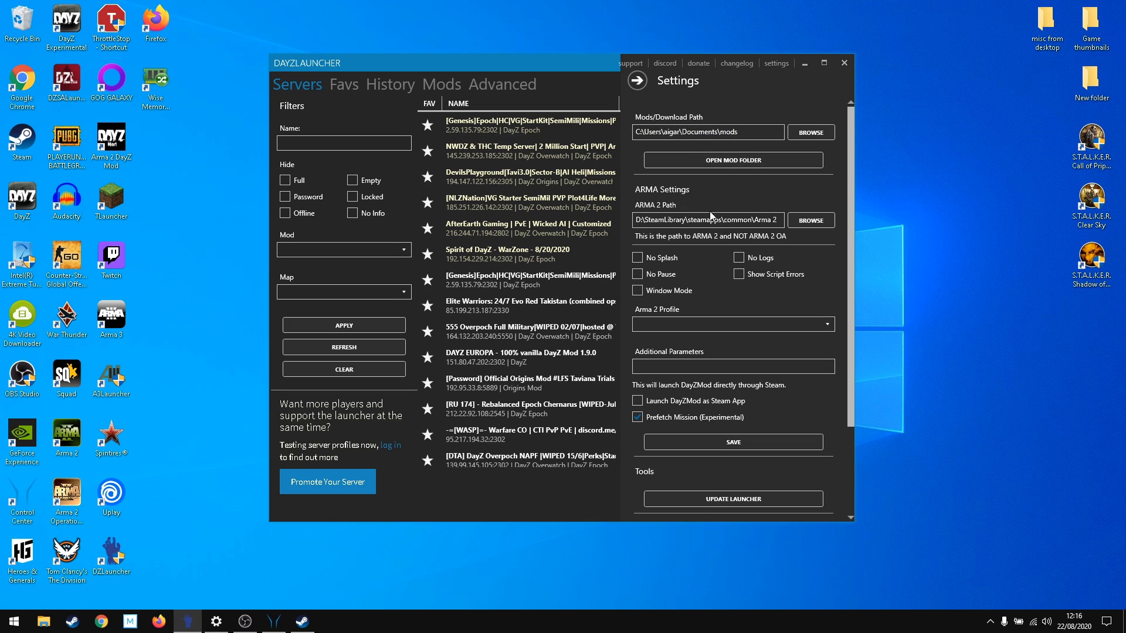
mouse_move(633, 197)
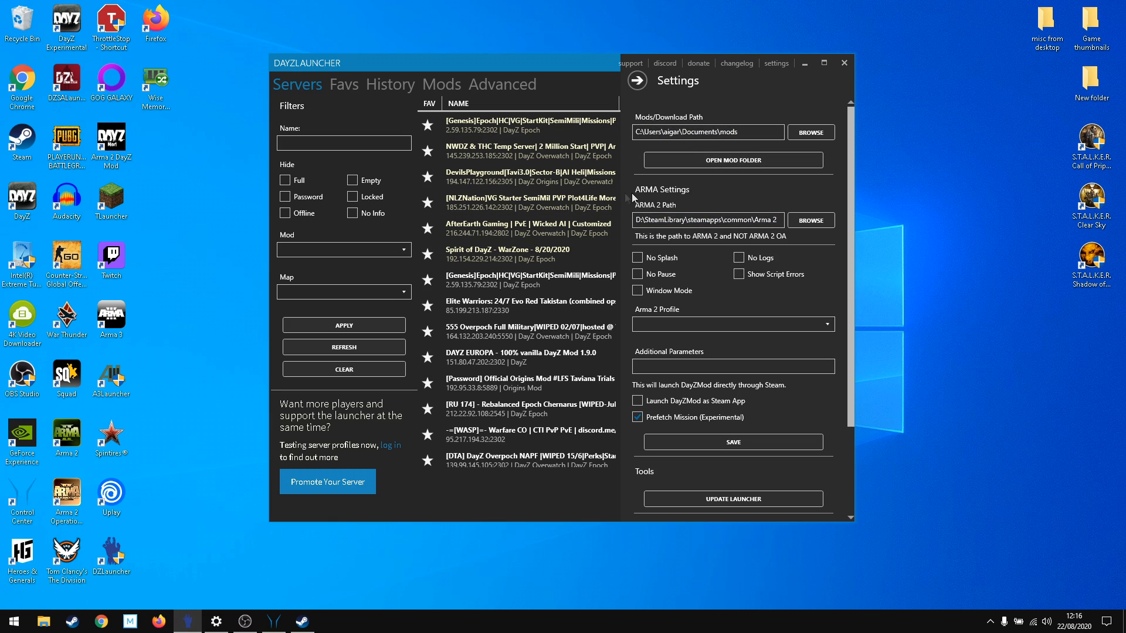
mouse_move(784, 192)
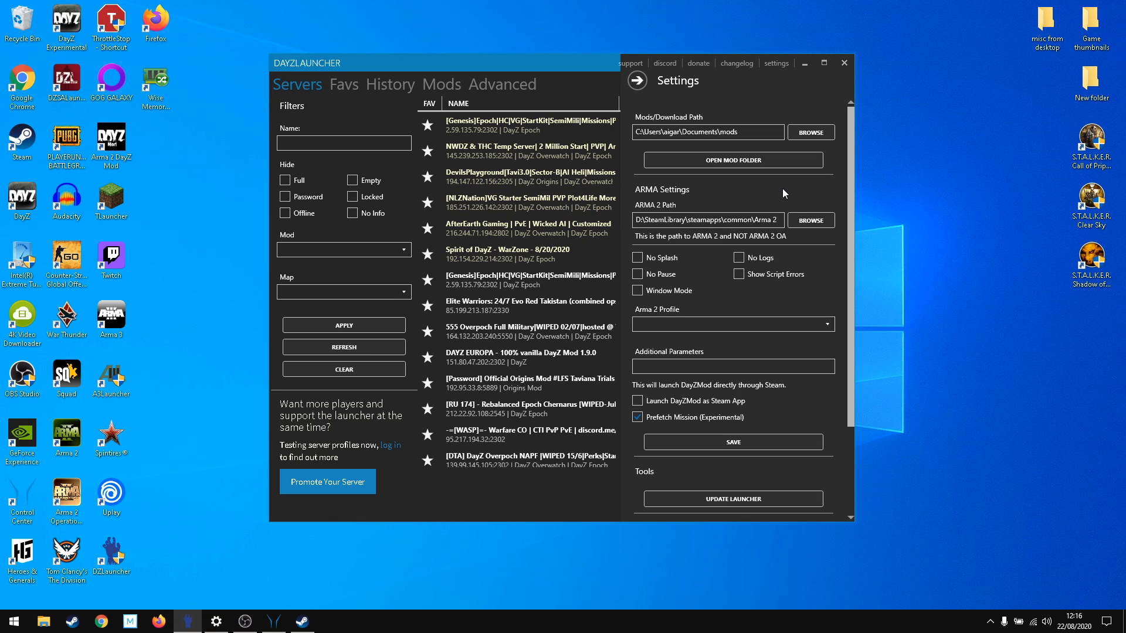
mouse_move(789, 191)
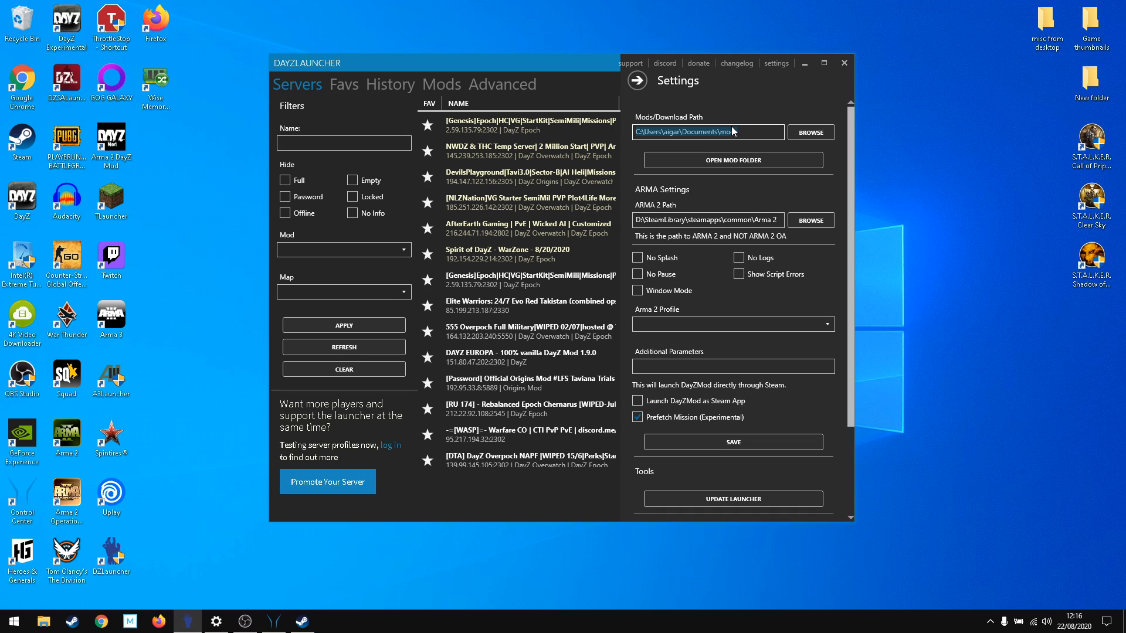
text(ds)
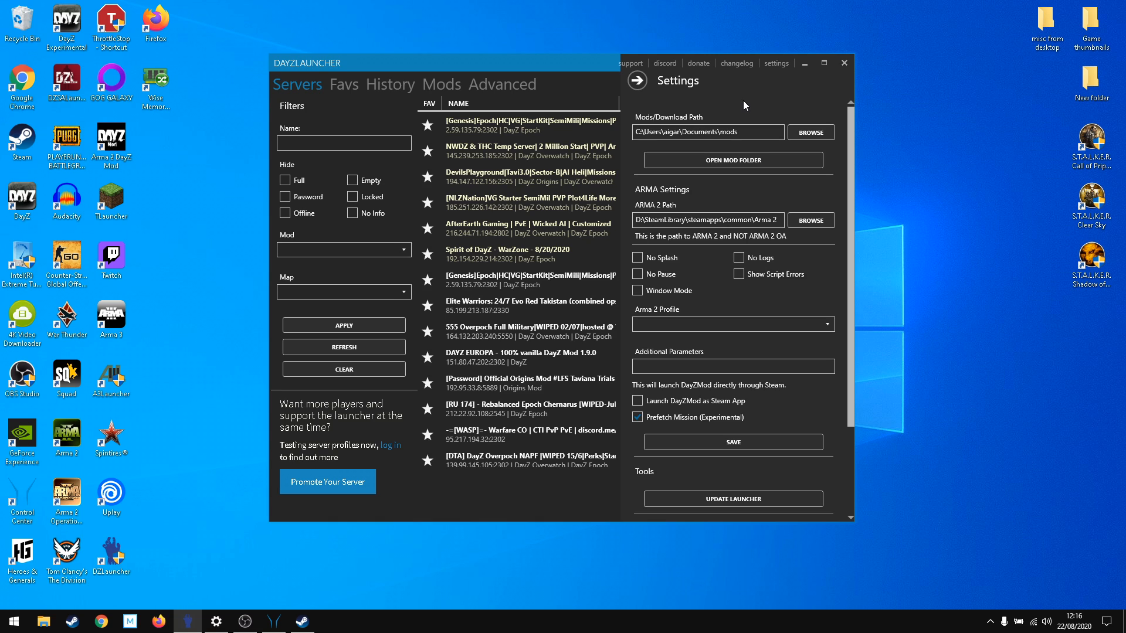
mouse_move(638, 92)
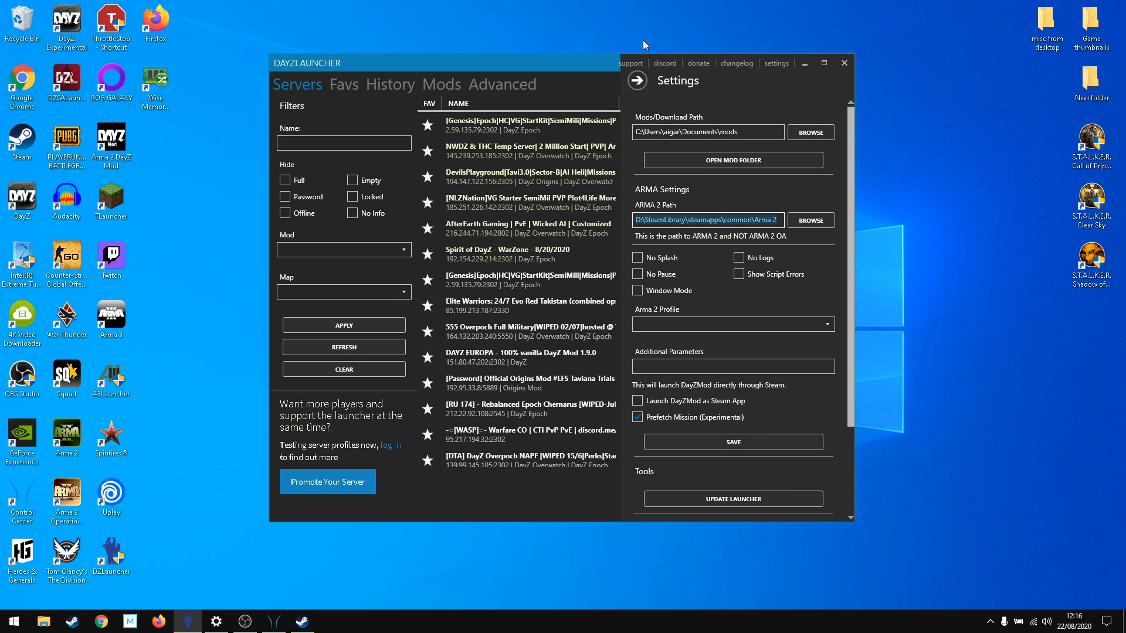
click(635, 80)
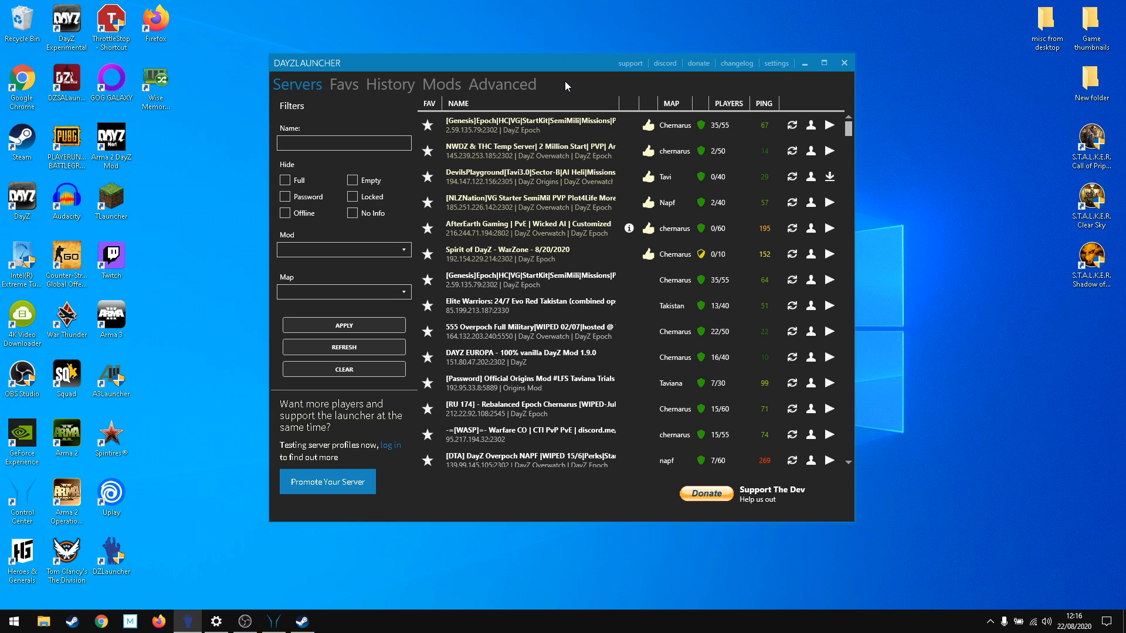
click(441, 84)
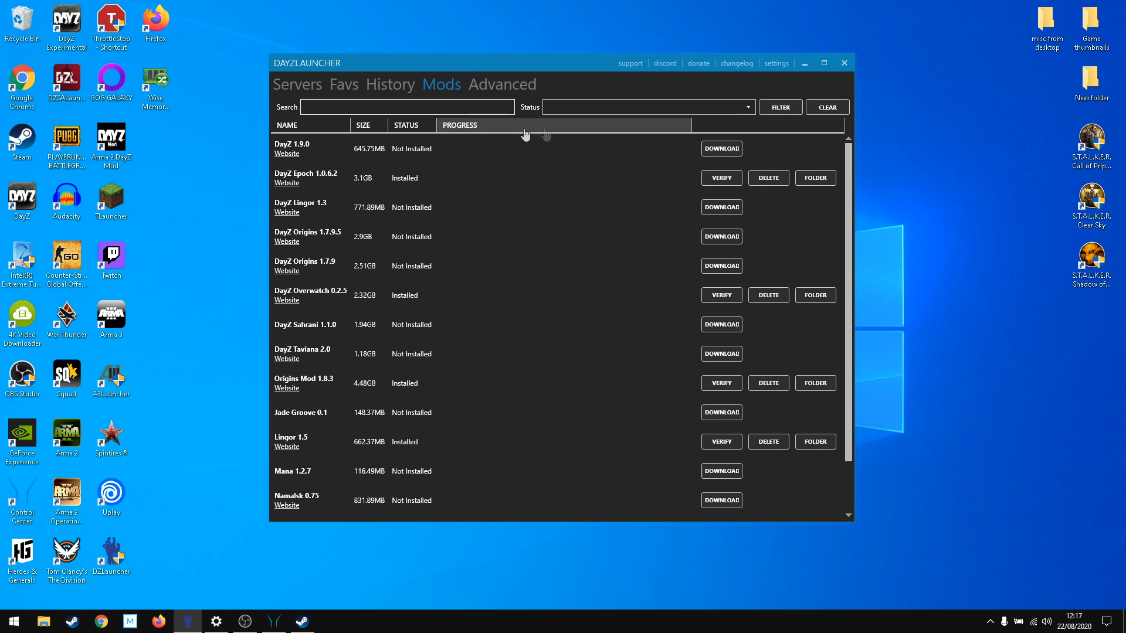
mouse_move(727, 429)
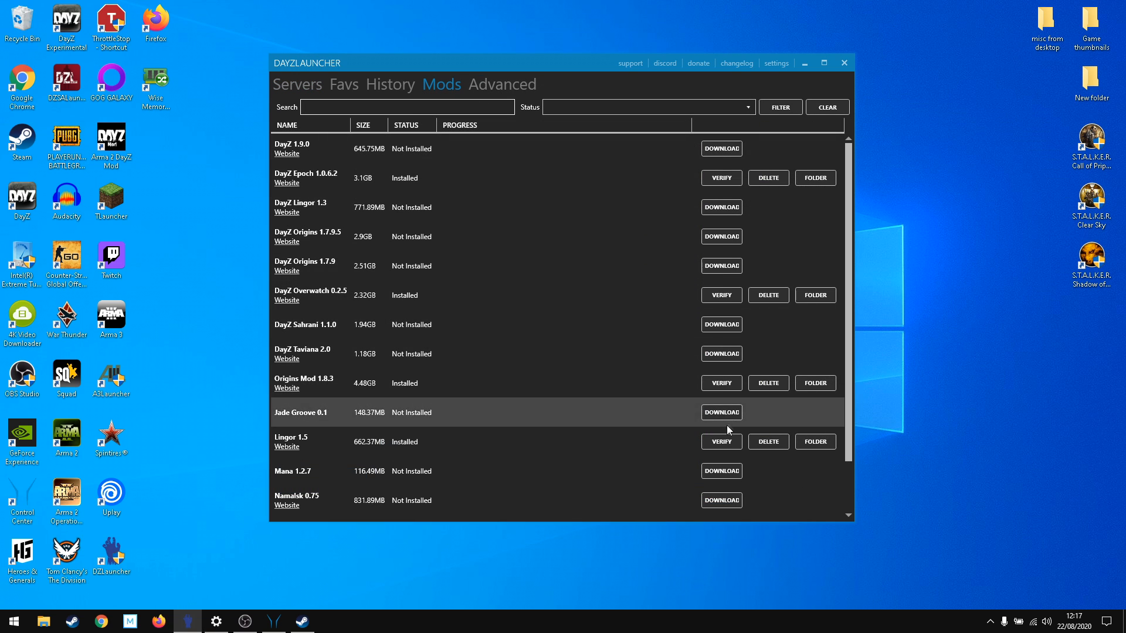
scroll(down, 3)
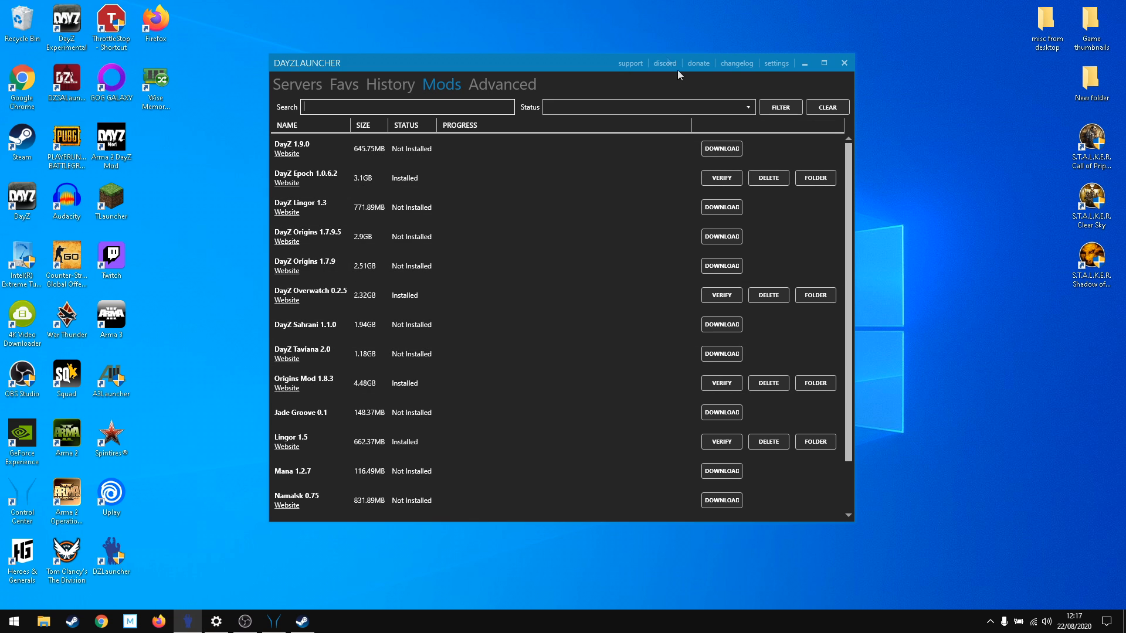
click(297, 85)
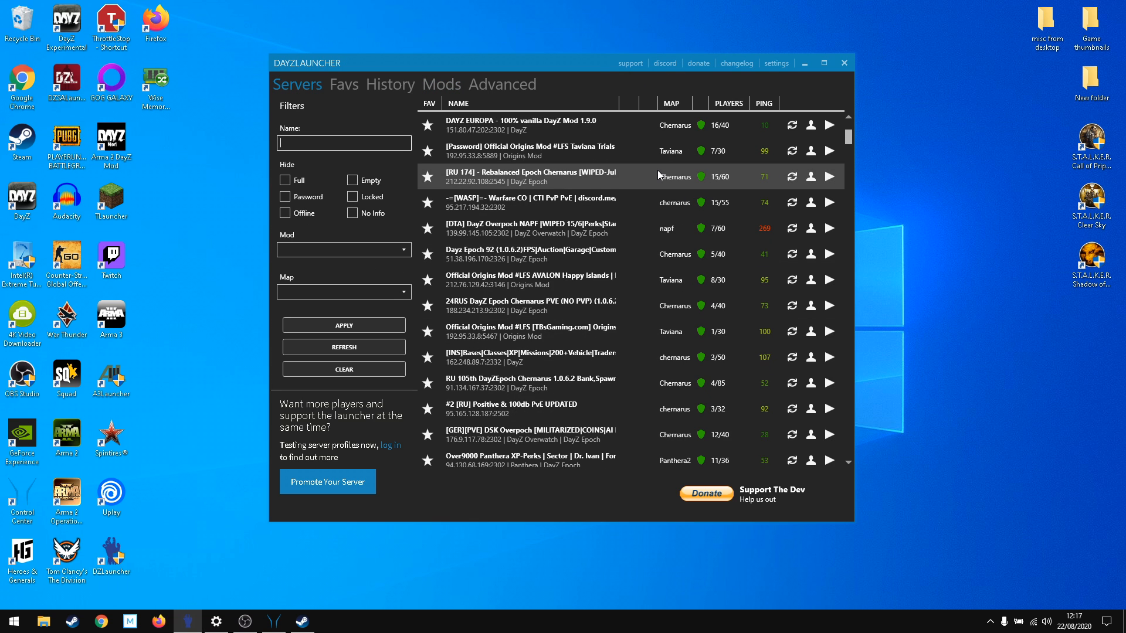
- Attempt to join the Napf server and accept installing its missing mods
click(344, 347)
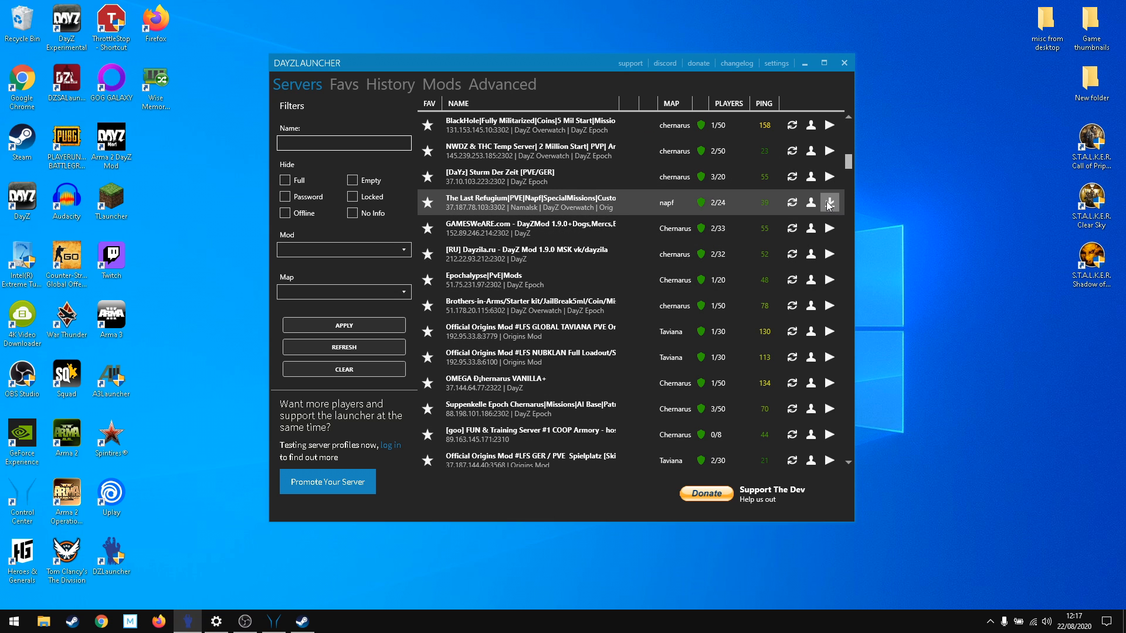
mouse_move(600, 204)
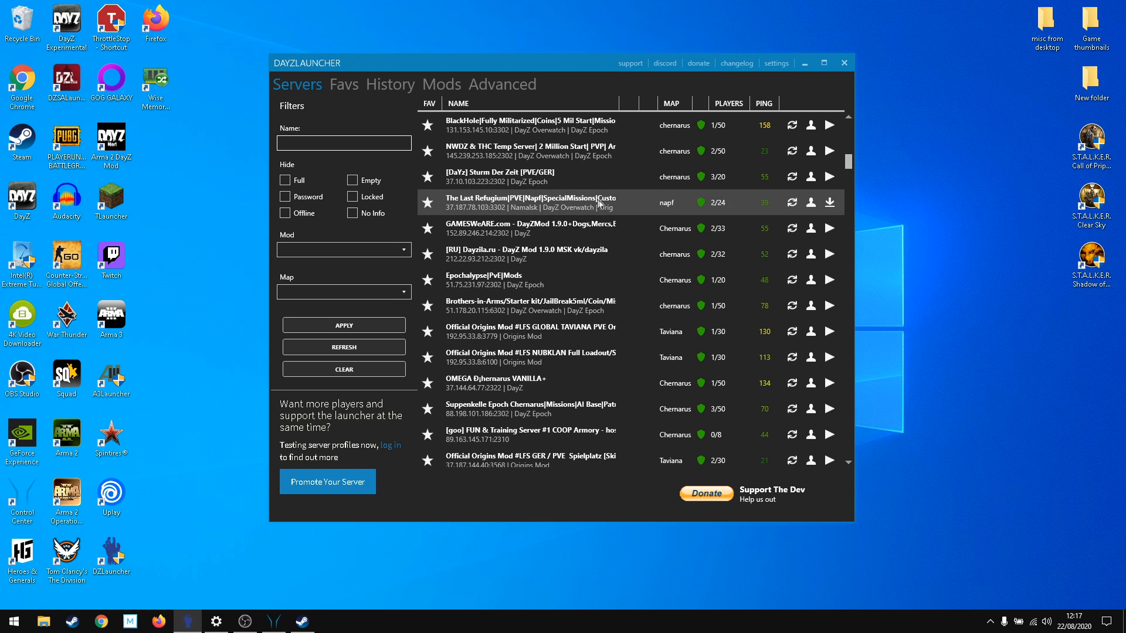
click(829, 202)
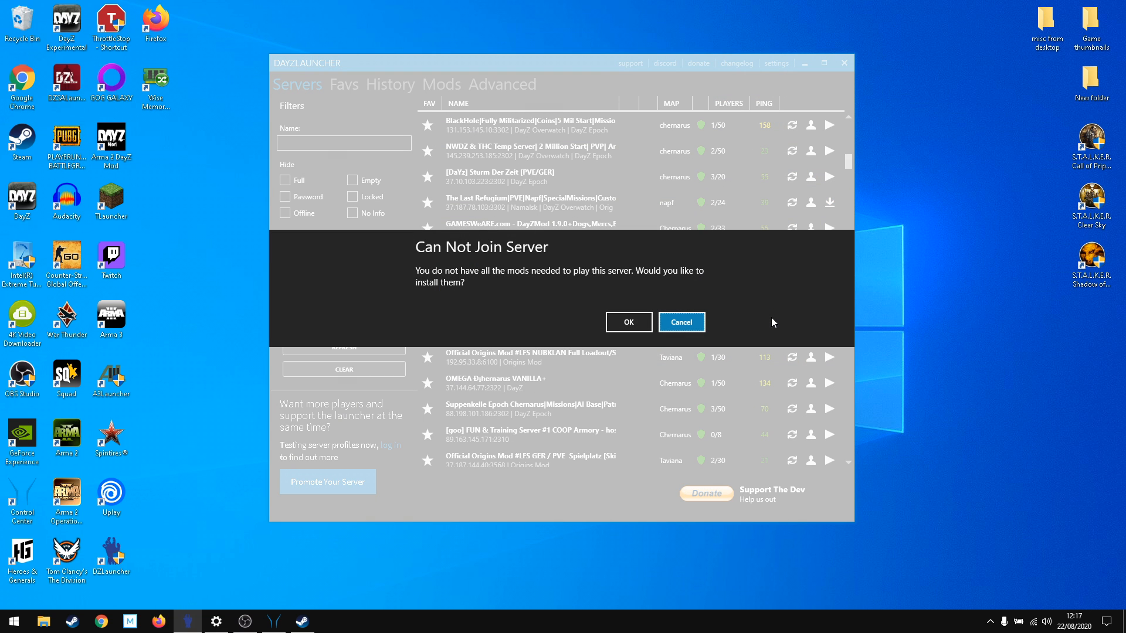
mouse_move(673, 286)
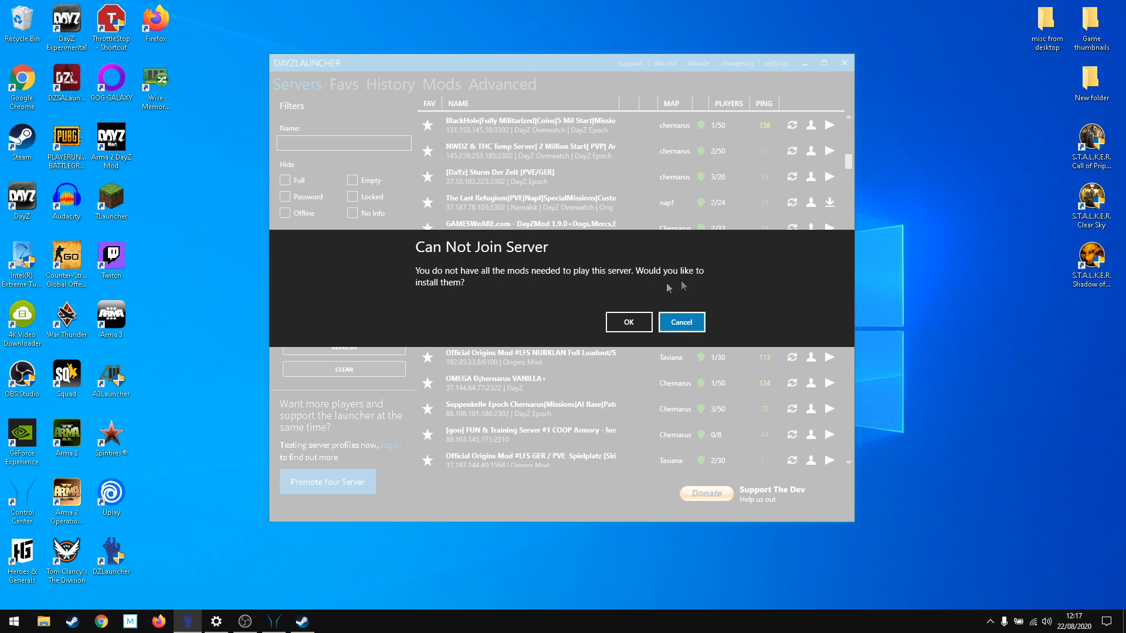
click(680, 321)
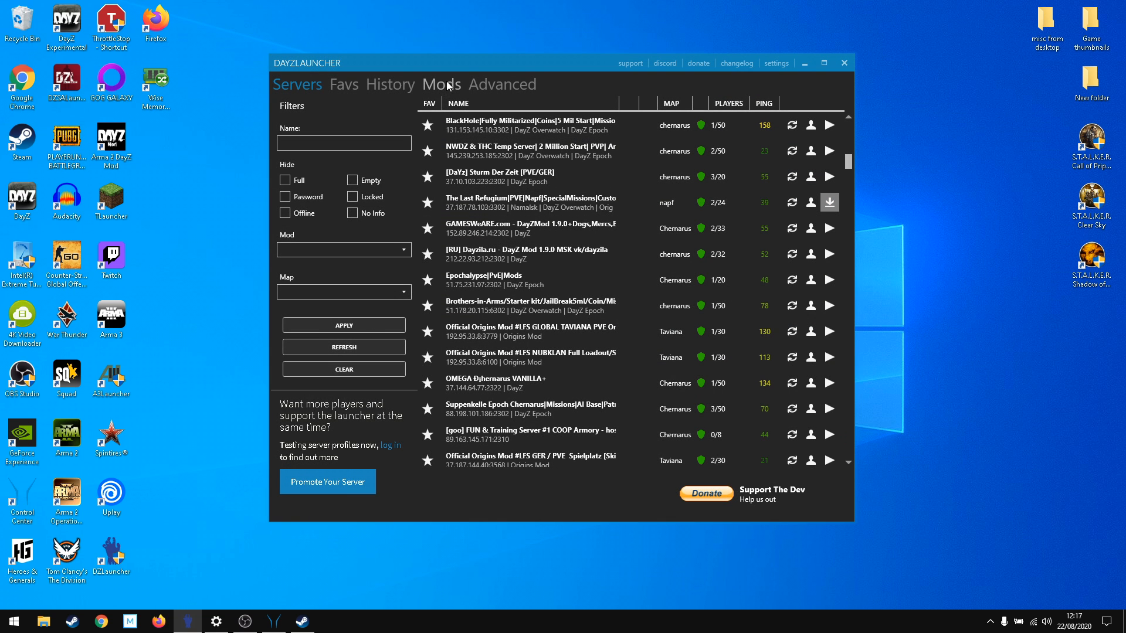
click(441, 84)
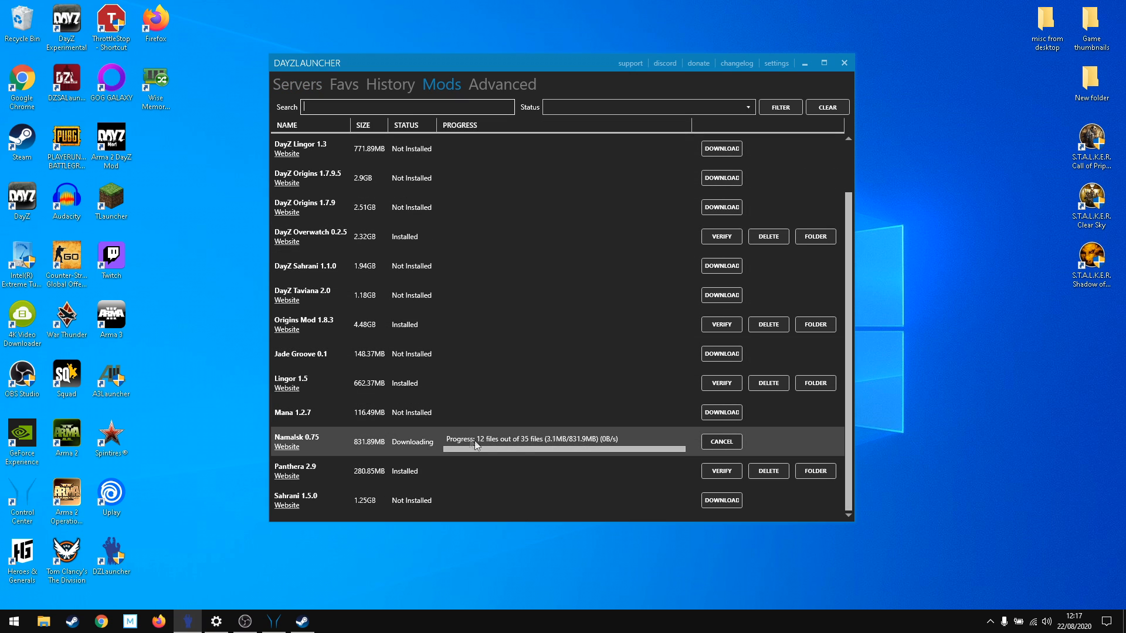
mouse_move(653, 455)
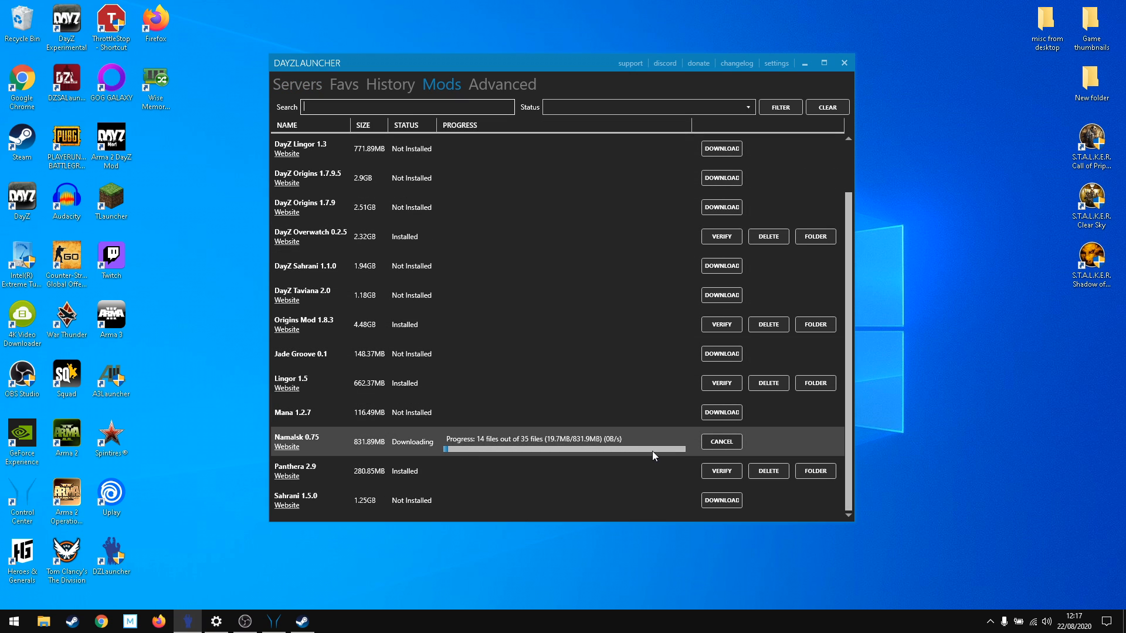
click(297, 84)
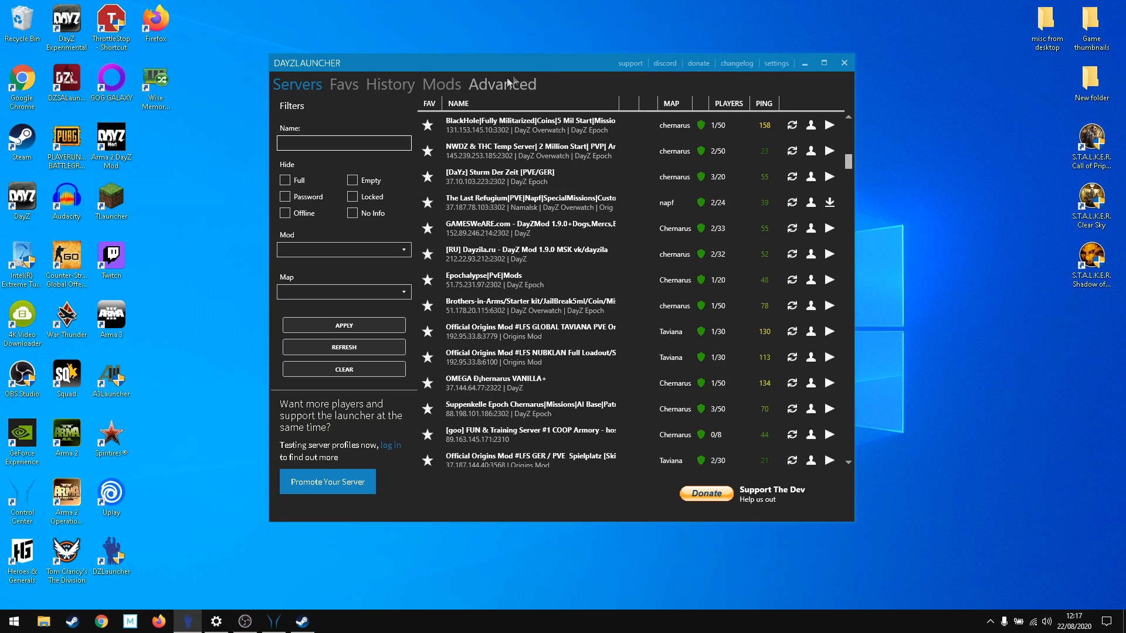
mouse_move(575, 83)
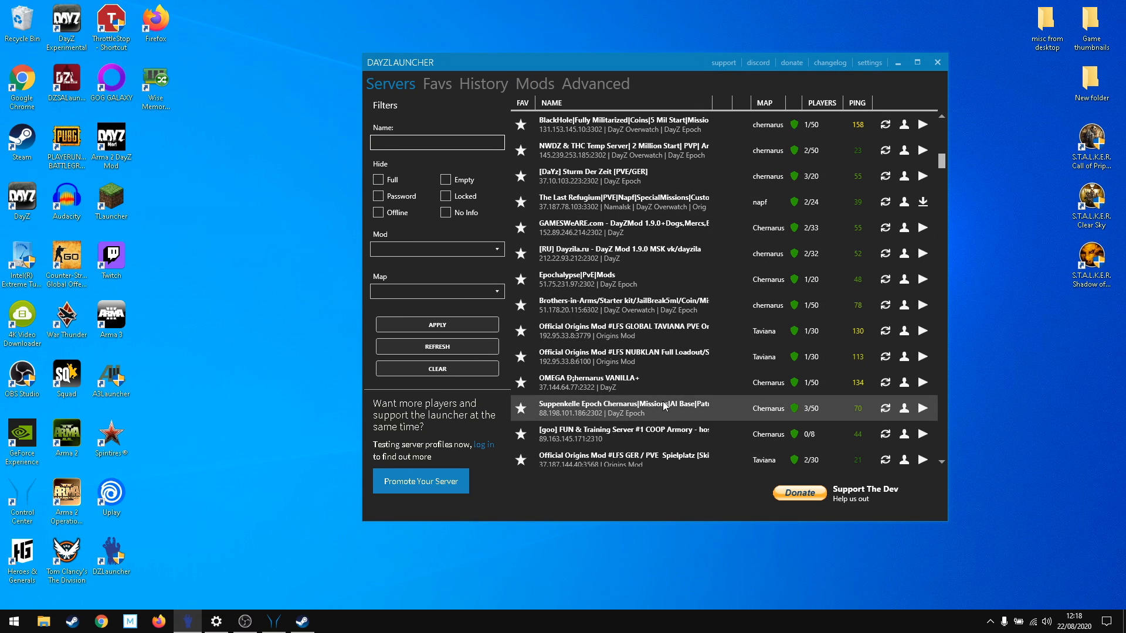
mouse_move(659, 392)
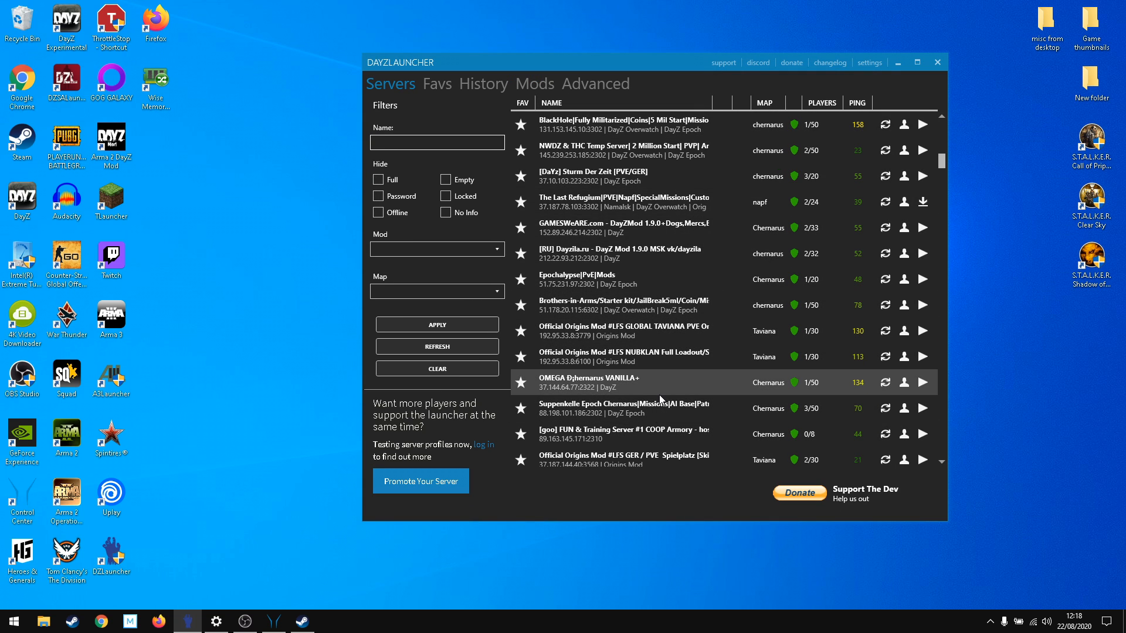
mouse_move(680, 66)
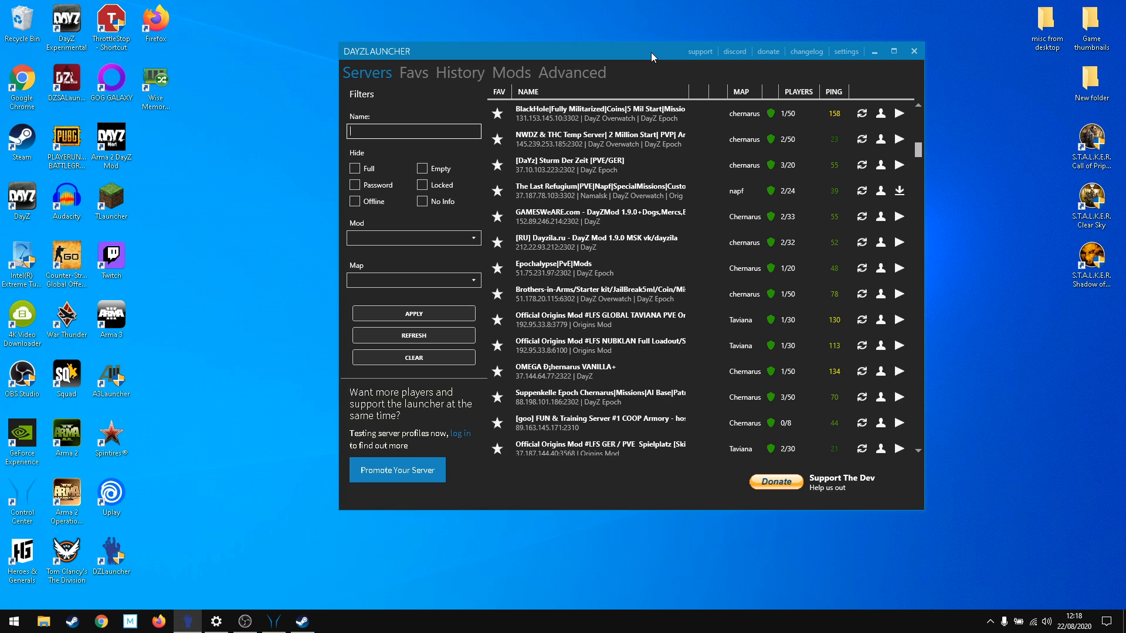
mouse_move(703, 69)
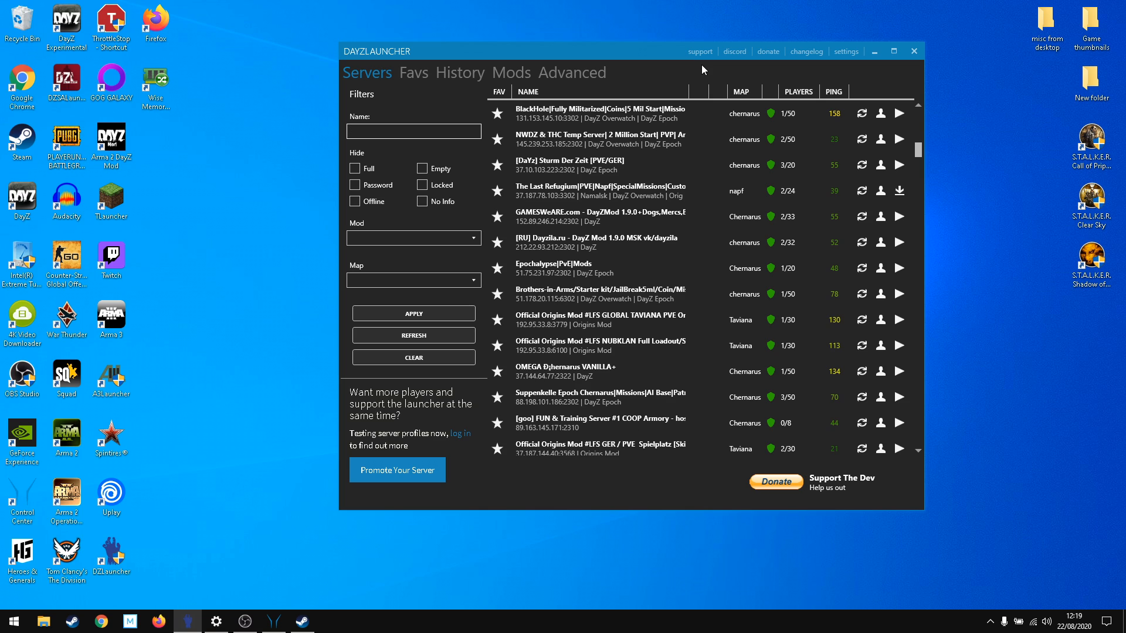
- Reposition the DZLauncher window higher and further right on the desktop
click(414, 131)
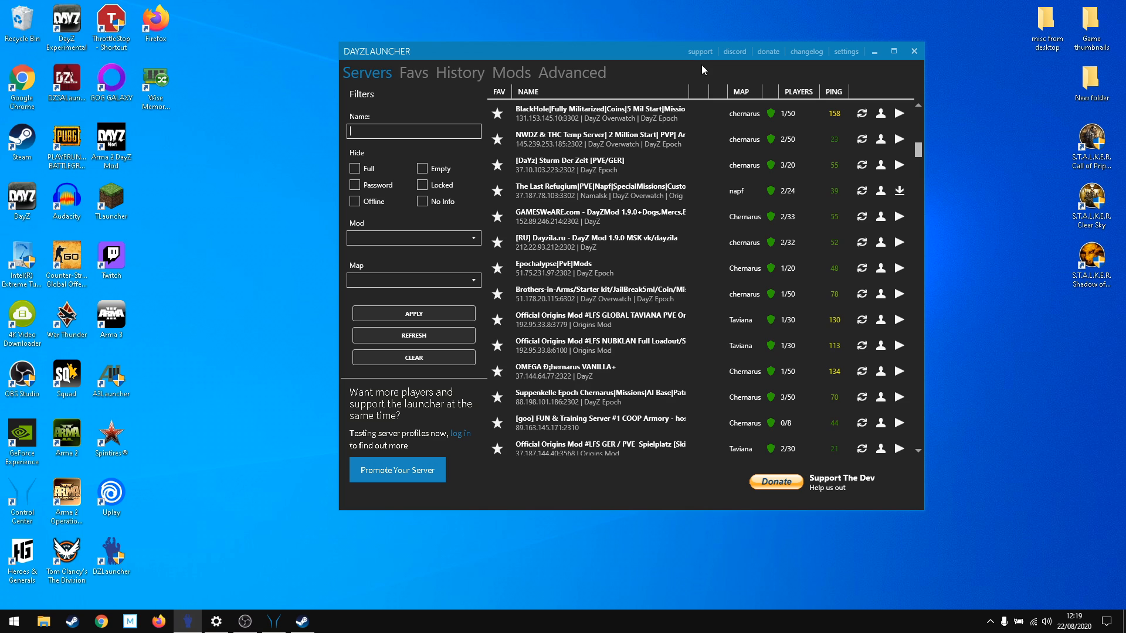